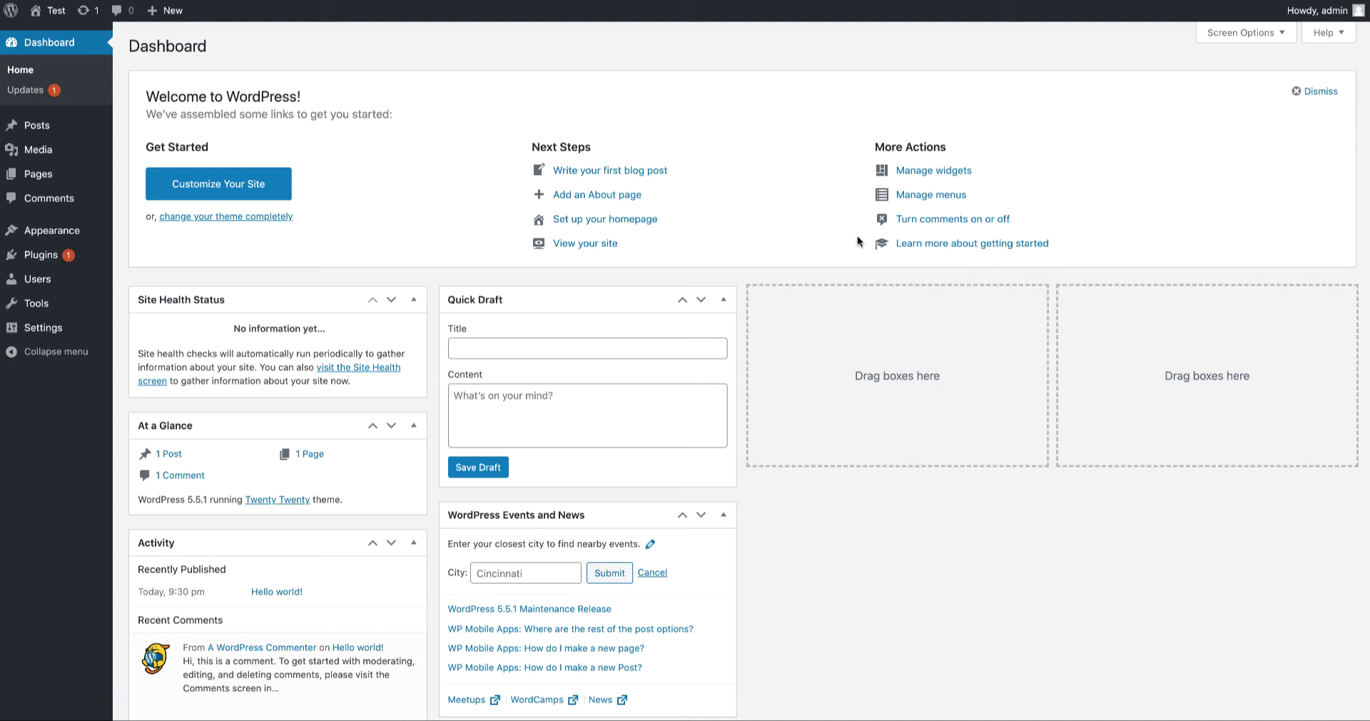
mouse_move(314, 159)
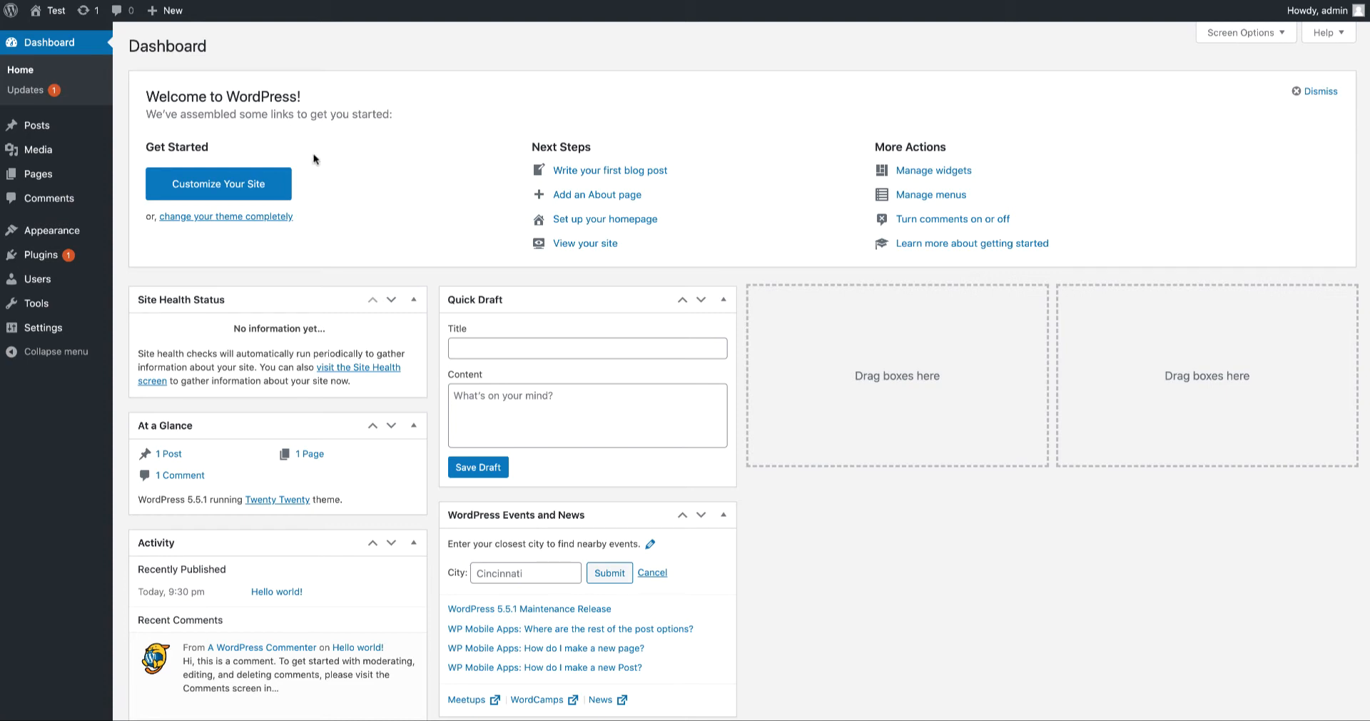
mouse_move(55, 10)
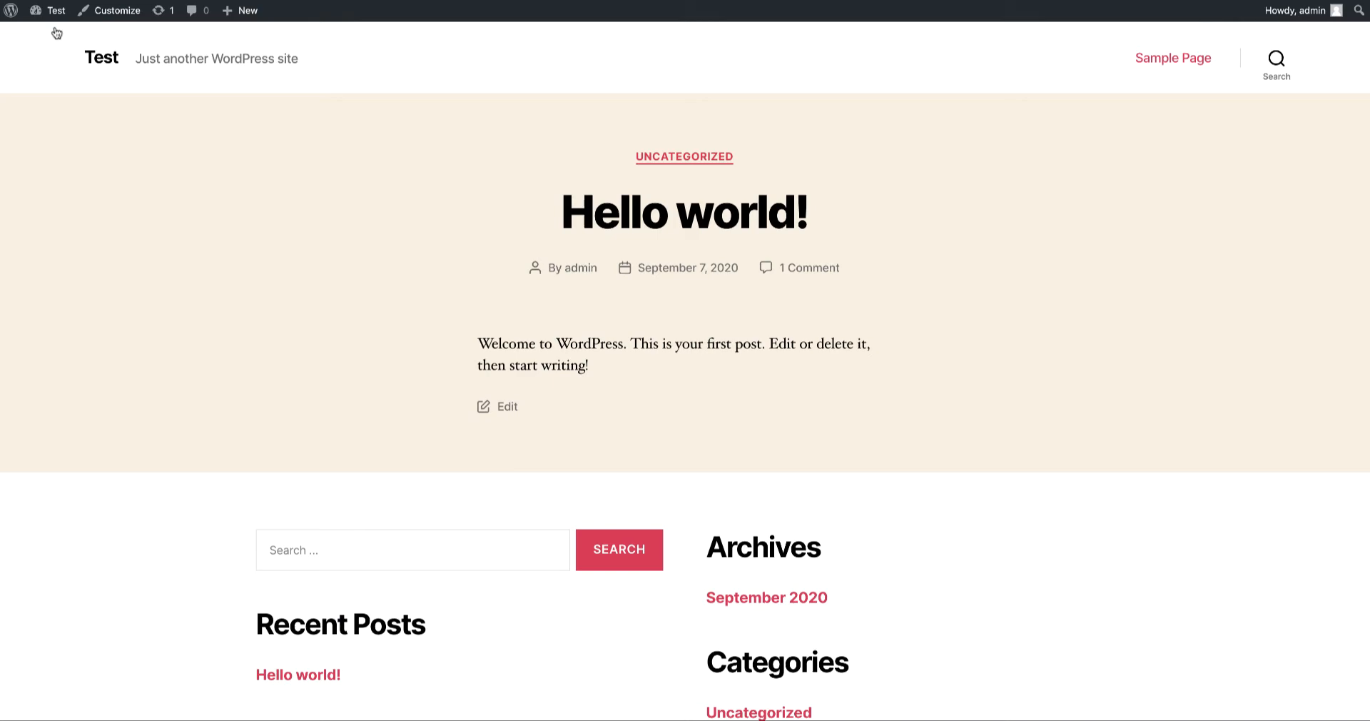
Scroll down through the Hello world post and sidebar widgets, then back to the top.
scroll("down", 3)
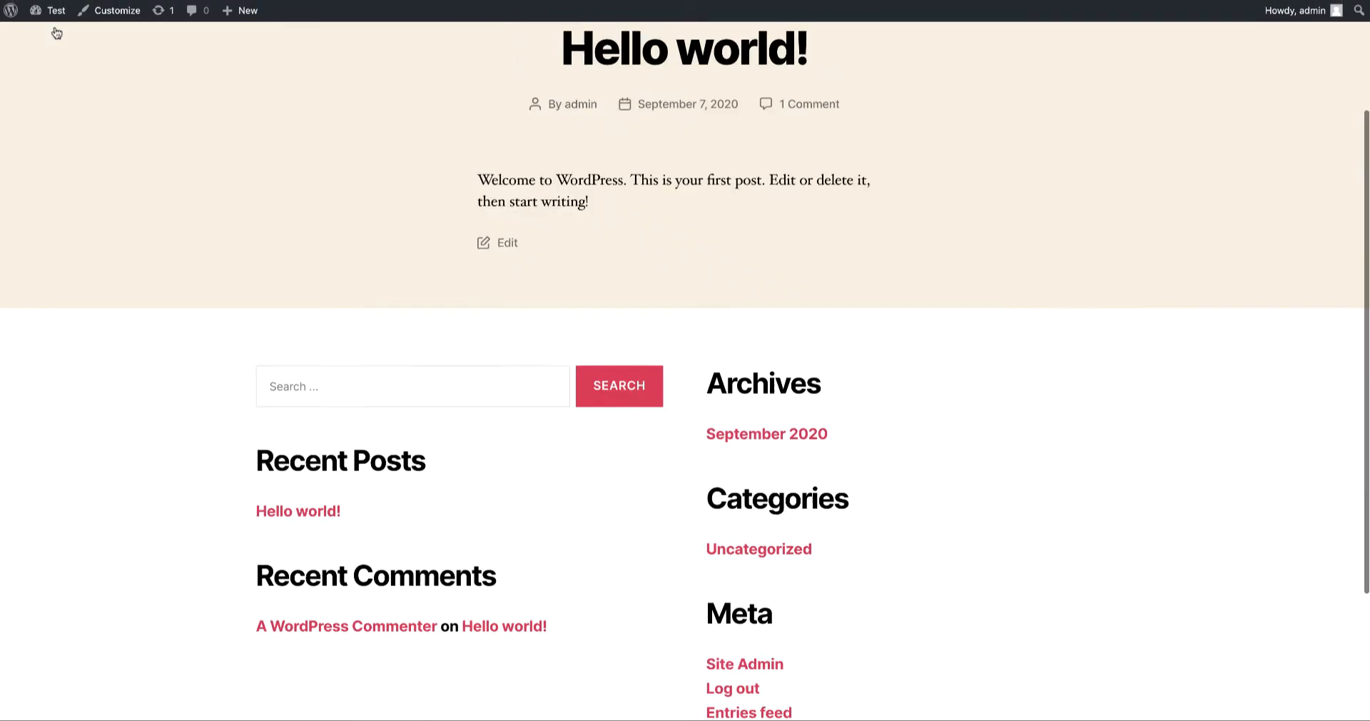
scroll("up", 3)
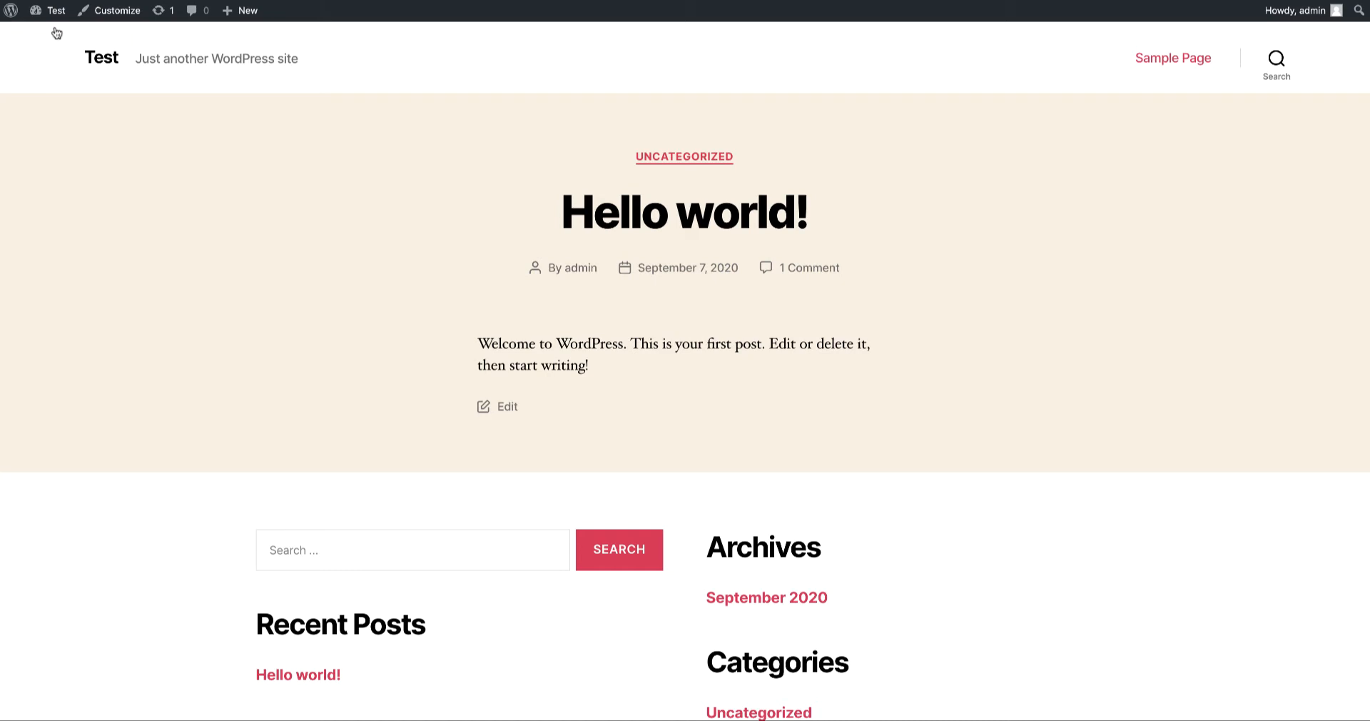
Go to Themes from the toolbar site menu and start adding a new theme.
left_click(56, 10)
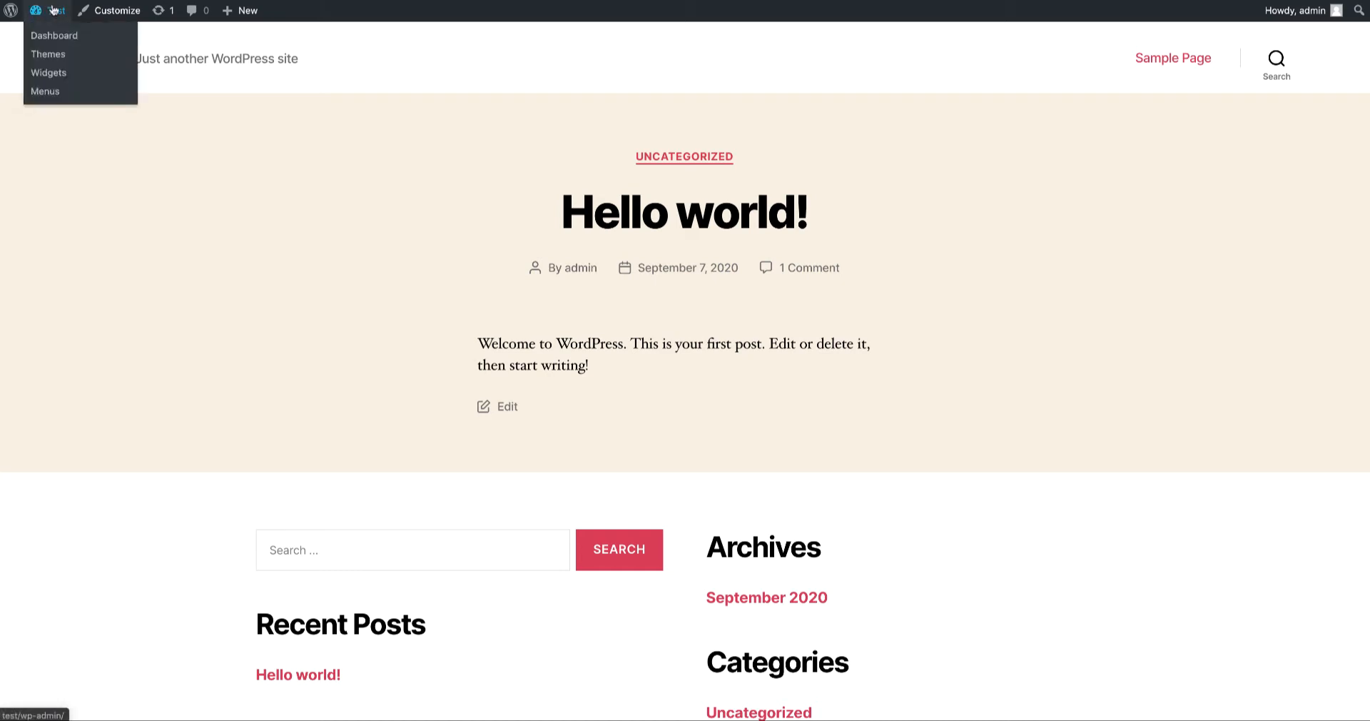
left_click(49, 54)
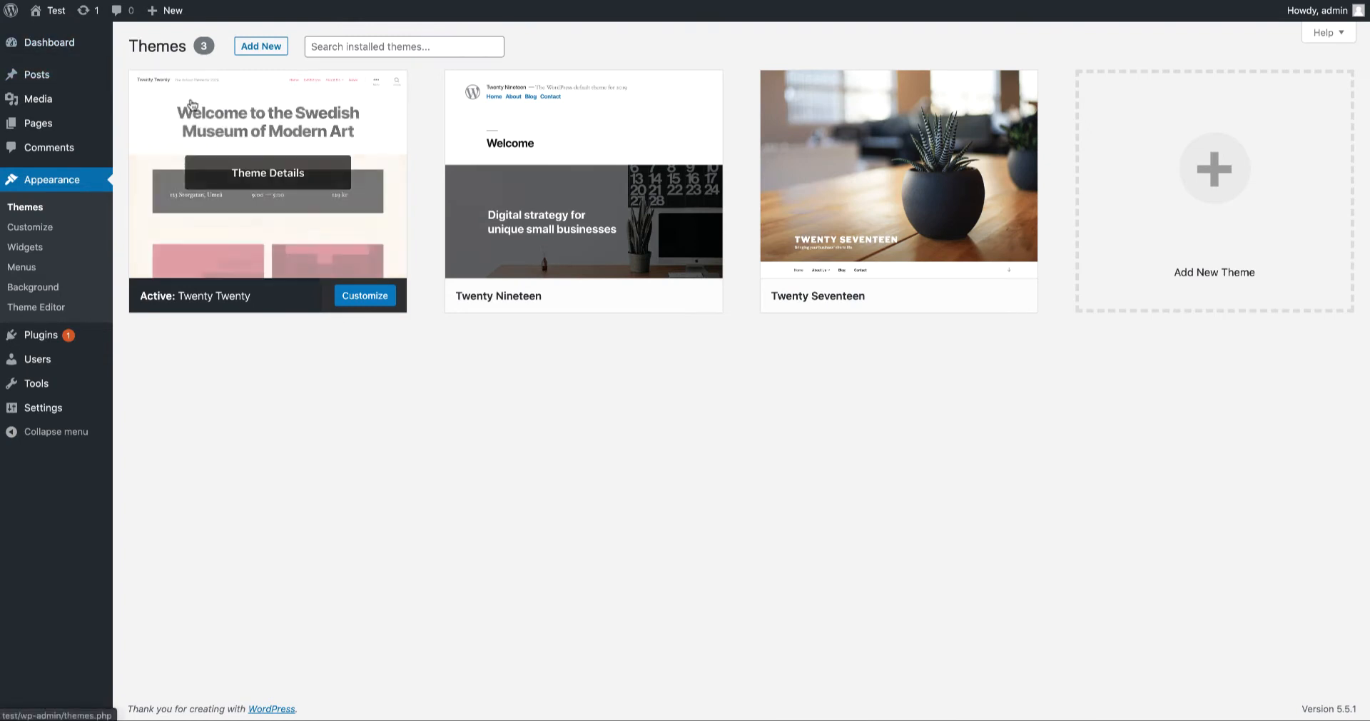
left_click(260, 46)
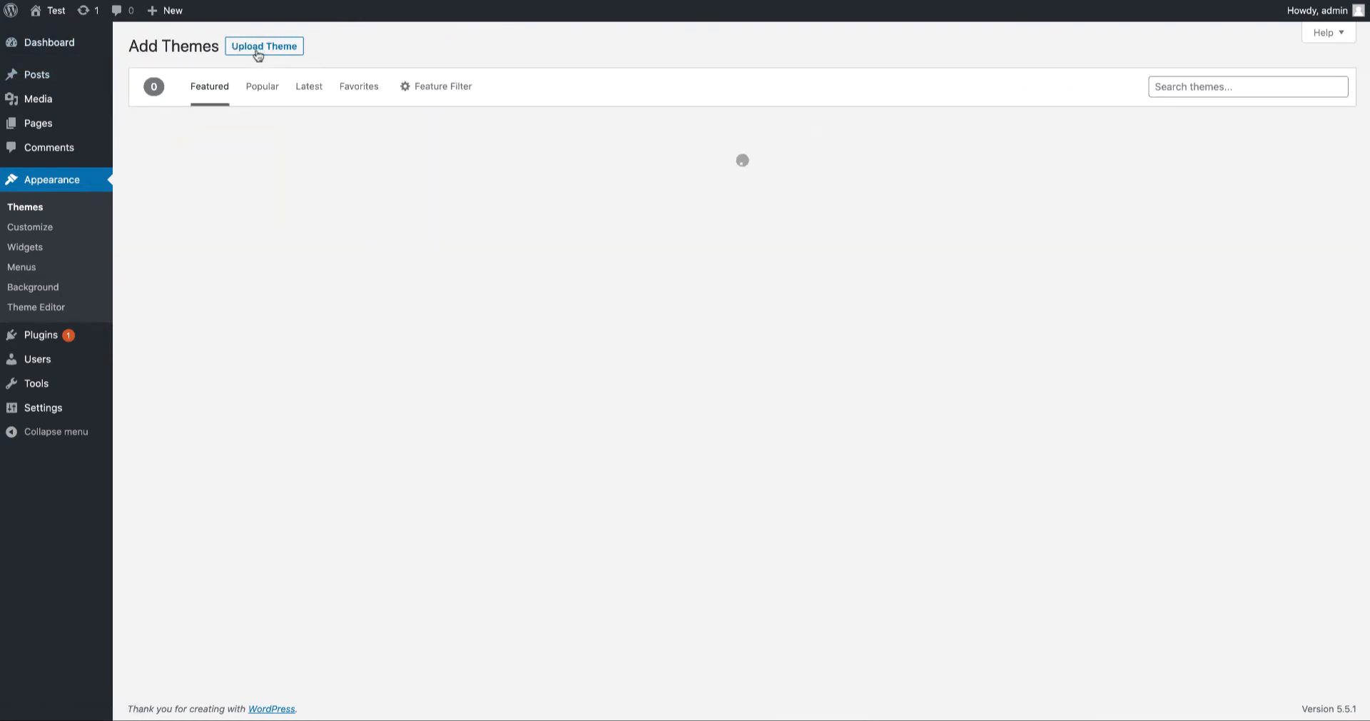
Search the theme directory for 'exs', listing ExS, Alpha Store and THBusiness.
type("e")
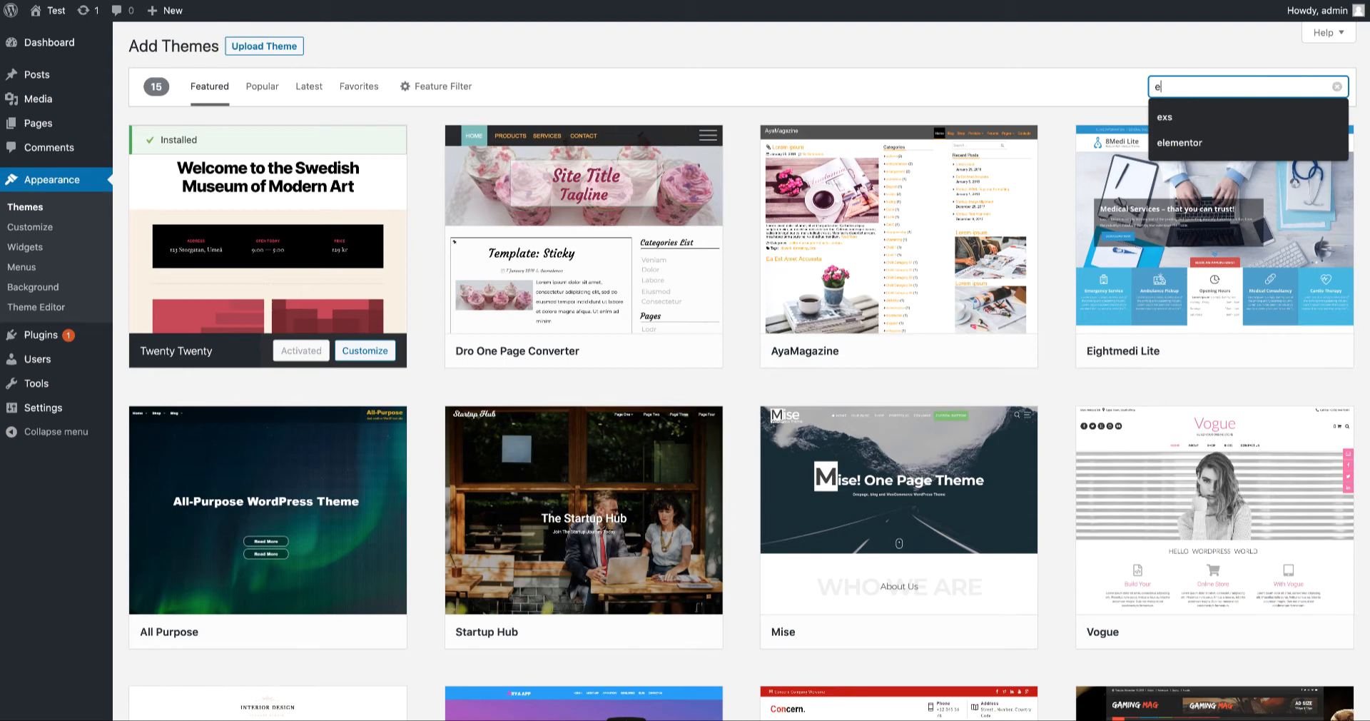
left_click(1166, 116)
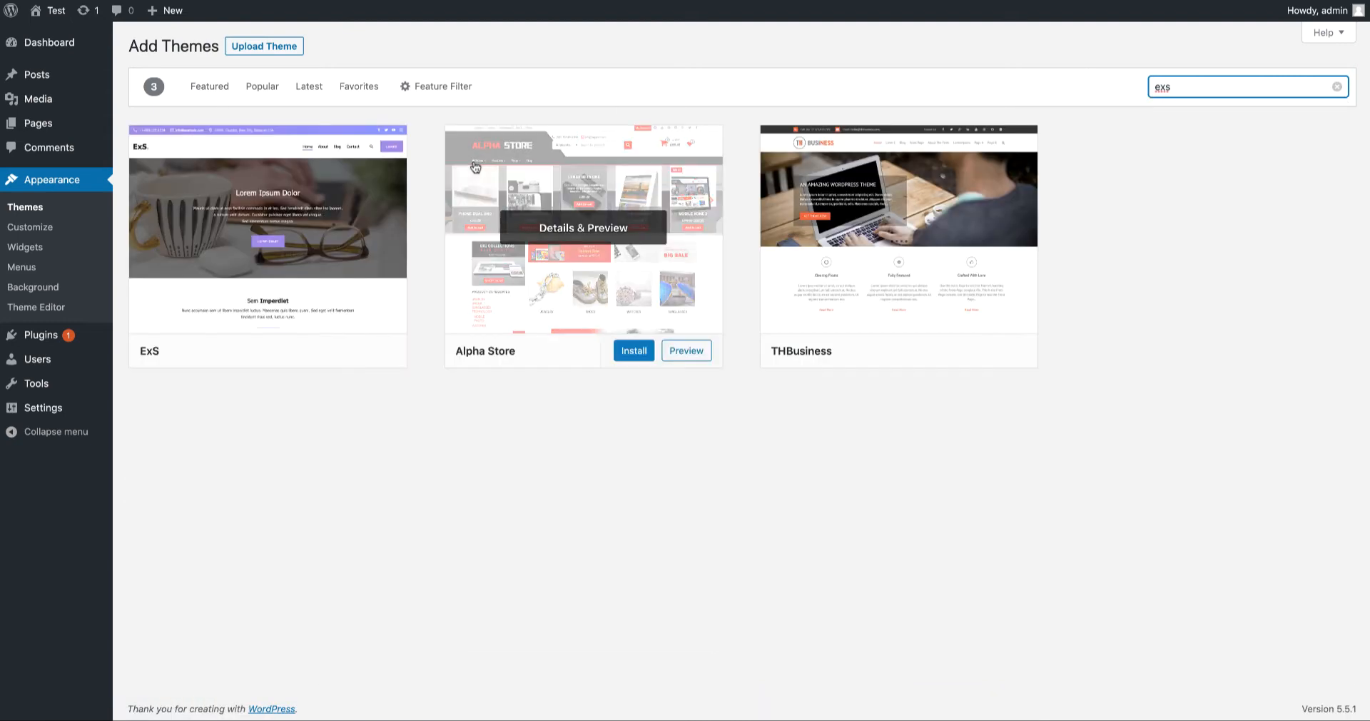
Install the ExS theme and activate it as the site's theme.
left_click(298, 349)
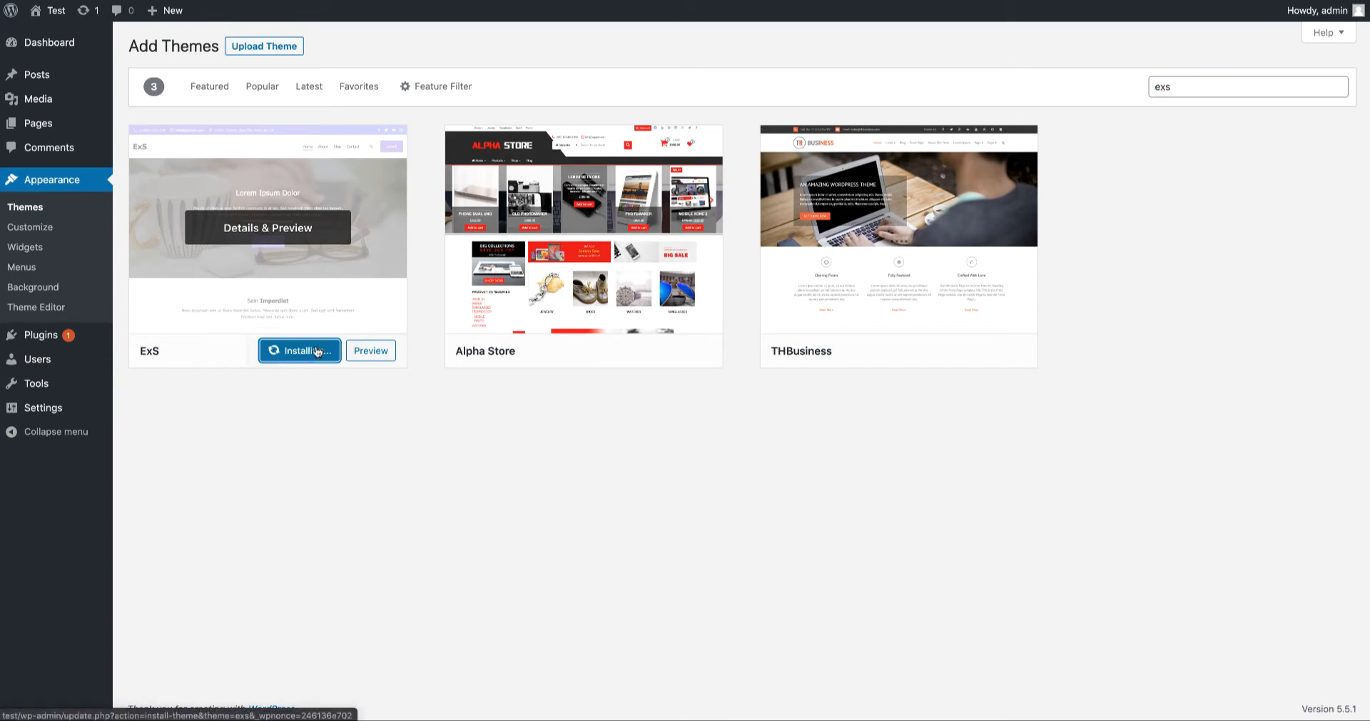
left_click(298, 350)
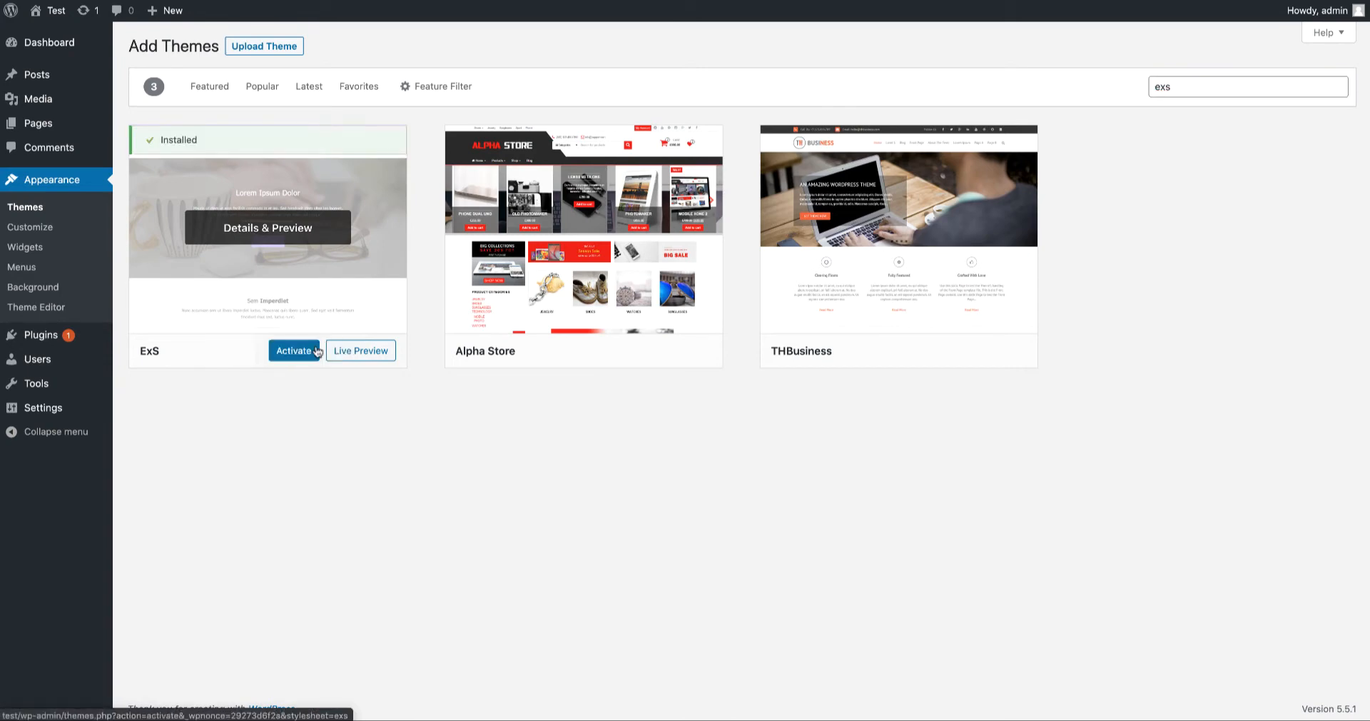
left_click(294, 349)
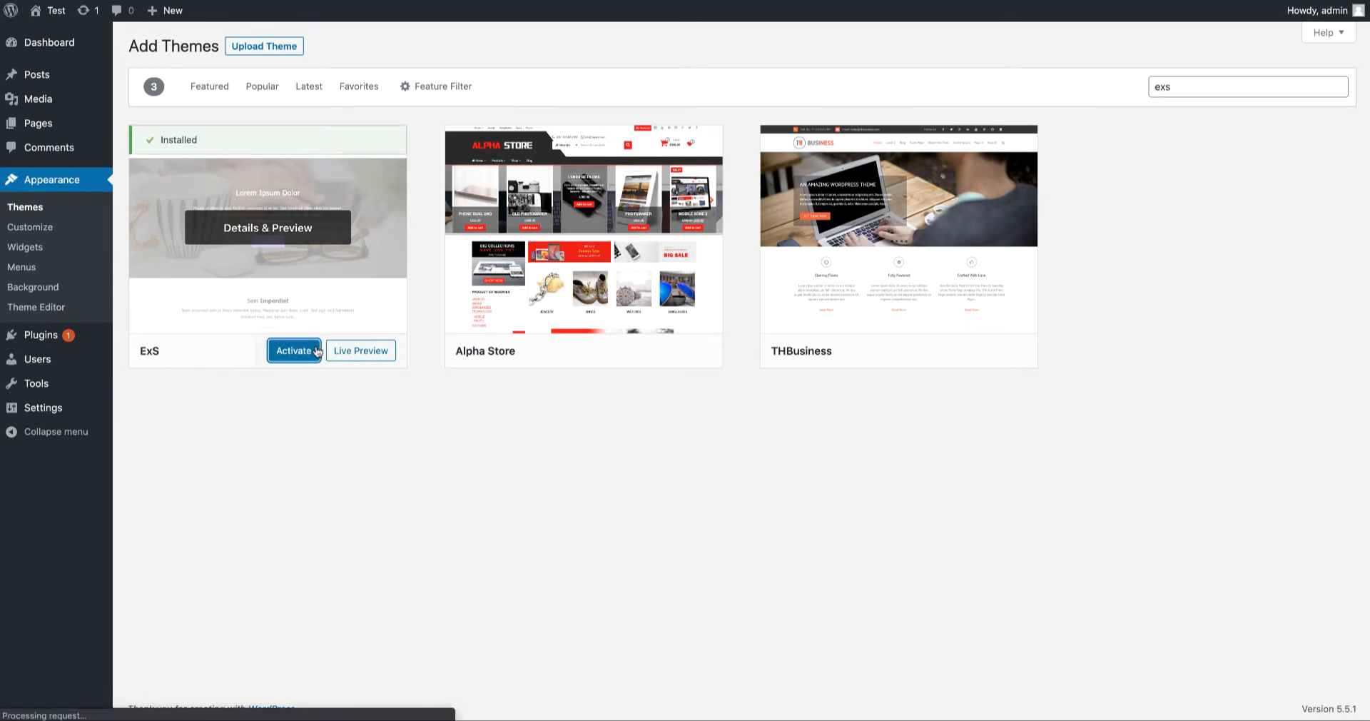
left_click(294, 350)
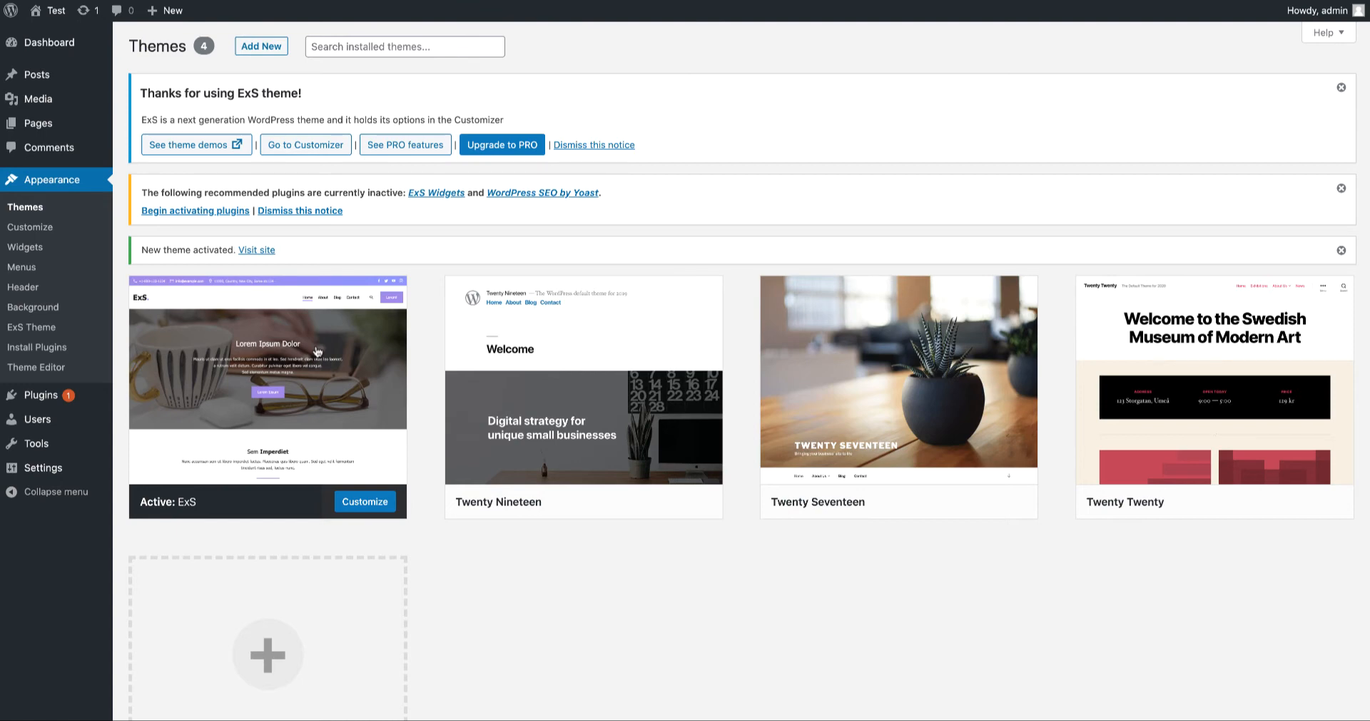
mouse_move(267, 367)
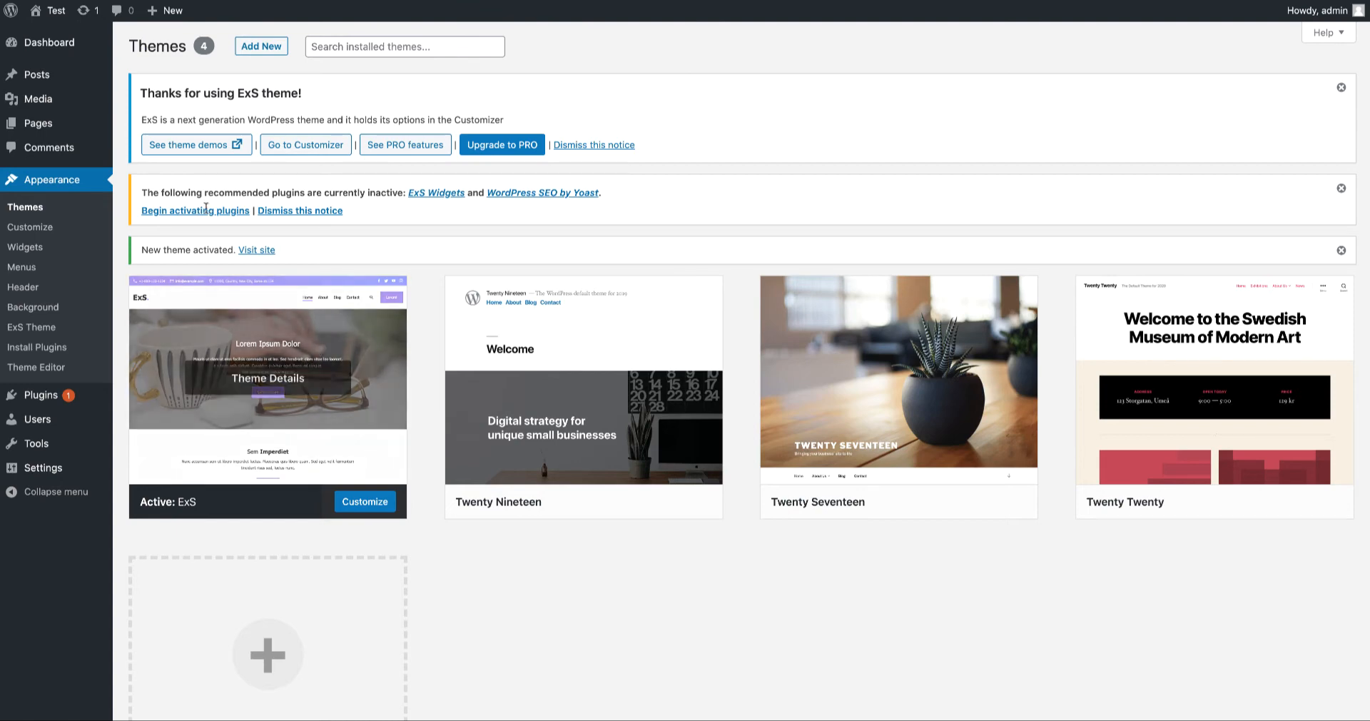
Visit the site from the activation notice to see Hello world in ExS.
left_click(255, 249)
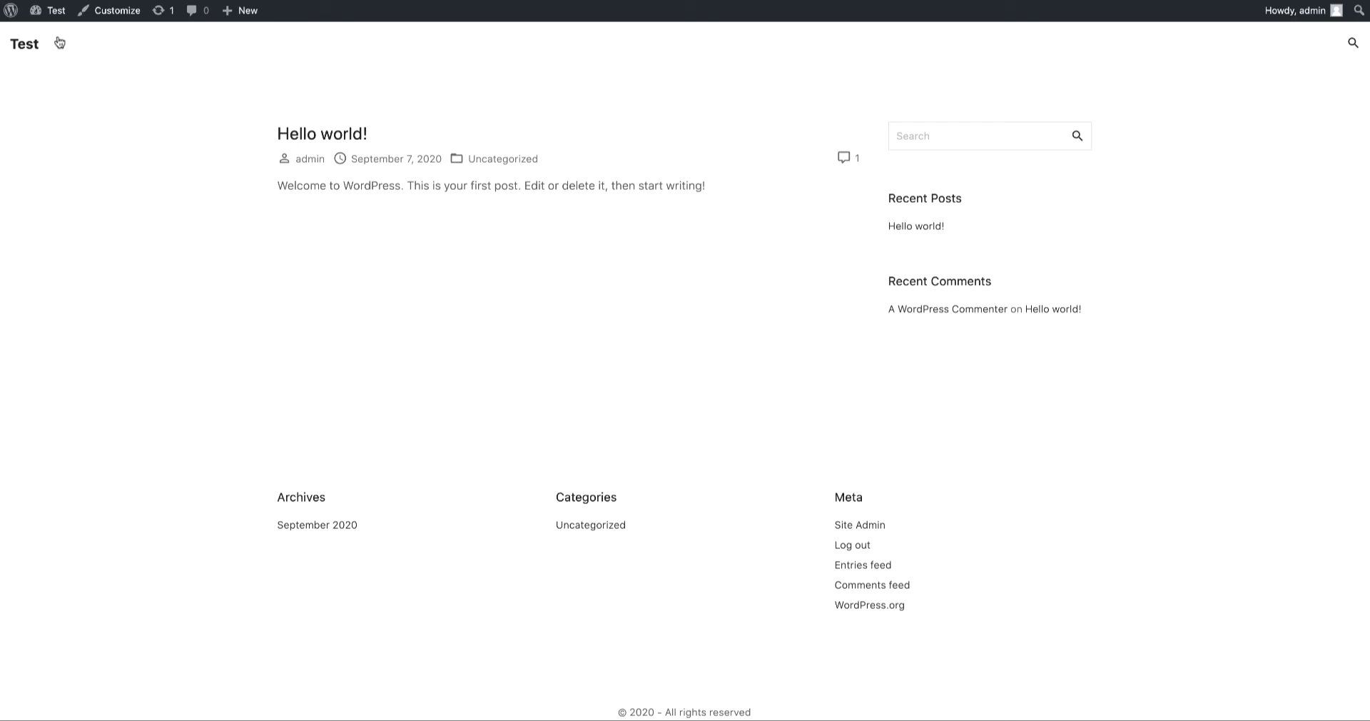
mouse_move(187, 204)
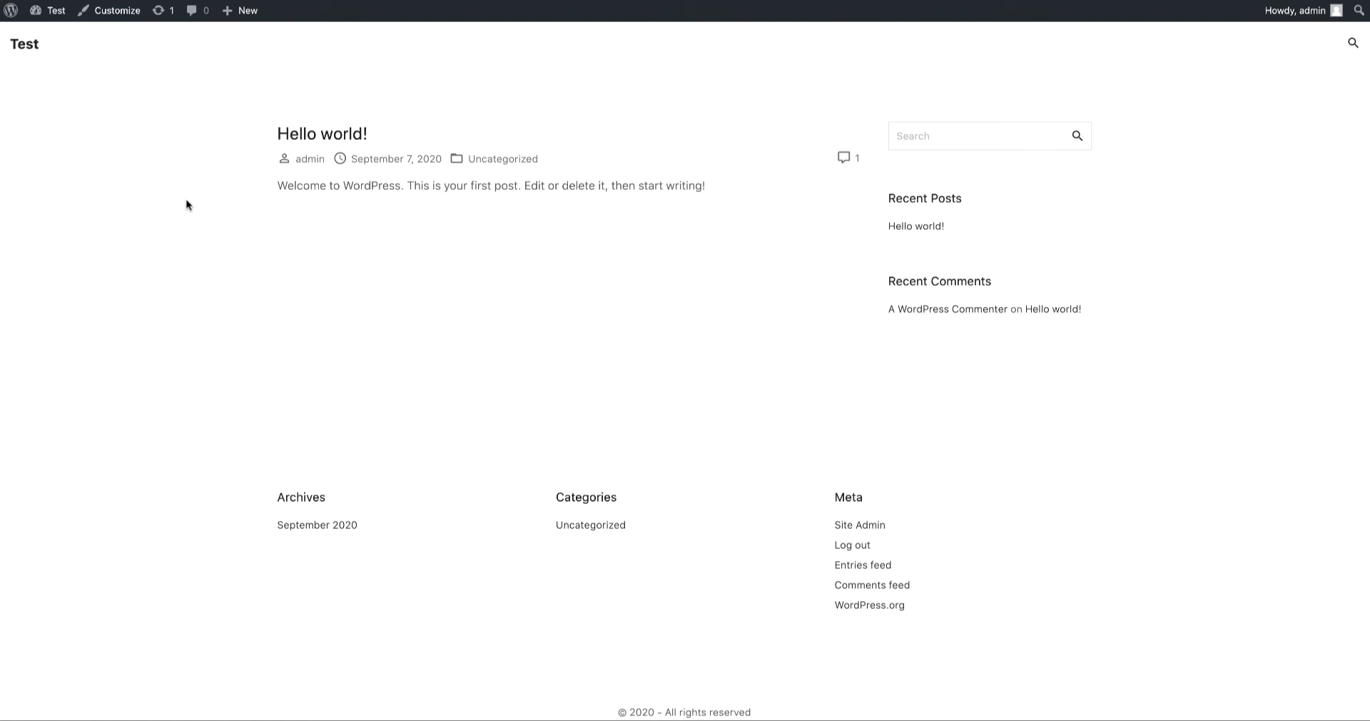
mouse_move(115, 10)
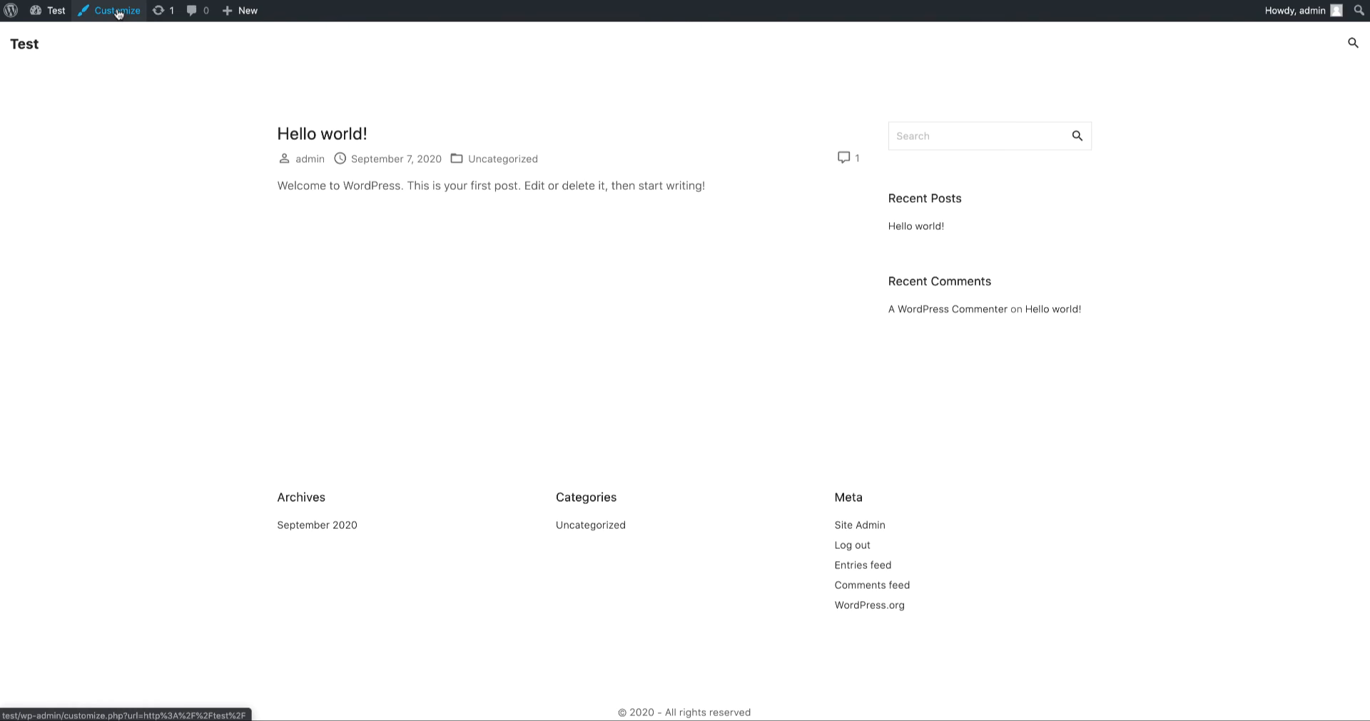
left_click(56, 10)
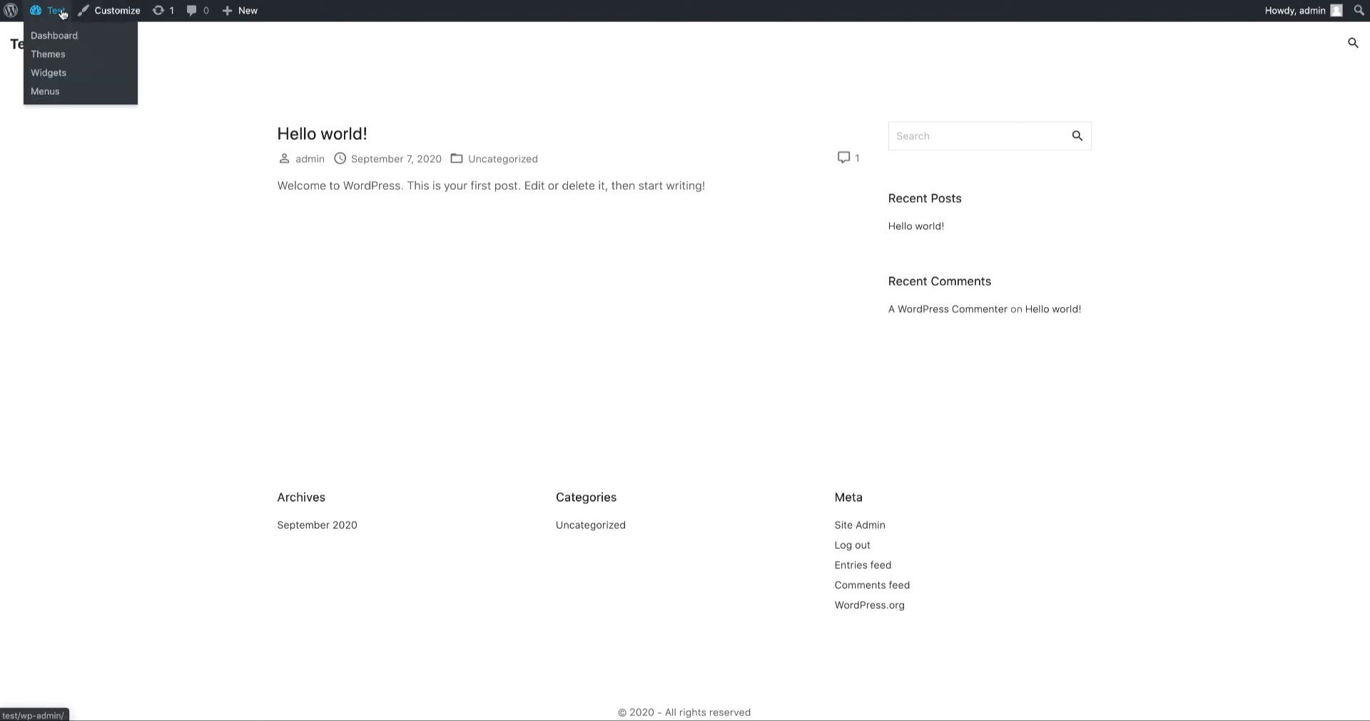
Return to the Dashboard and launch Appearance > Customize for the ExS theme.
left_click(53, 34)
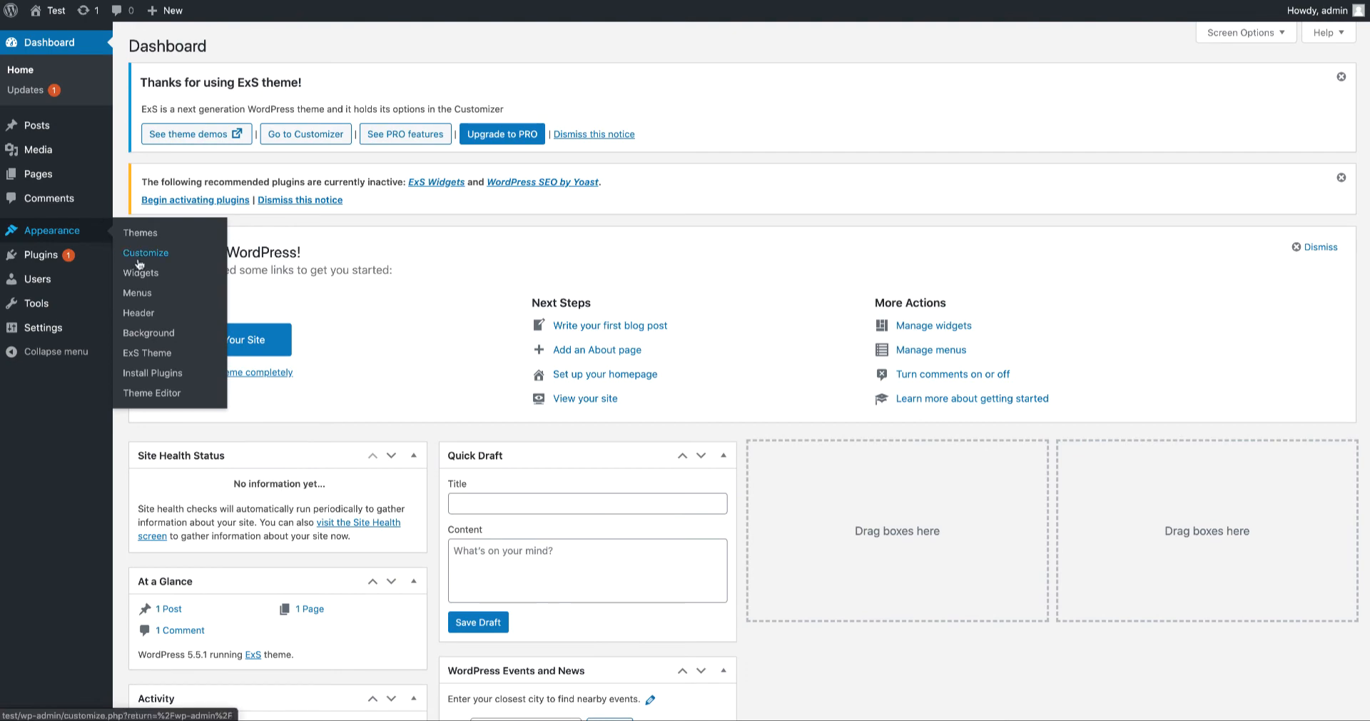
left_click(146, 252)
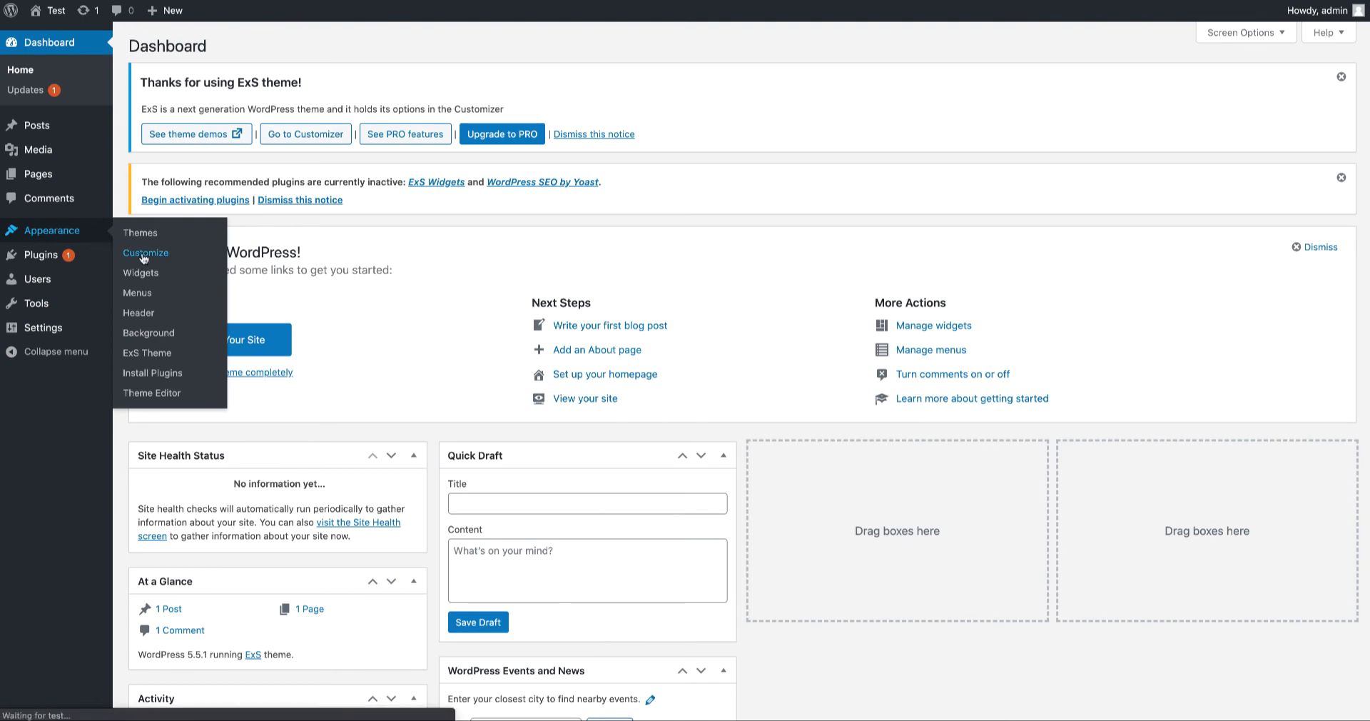
left_click(146, 252)
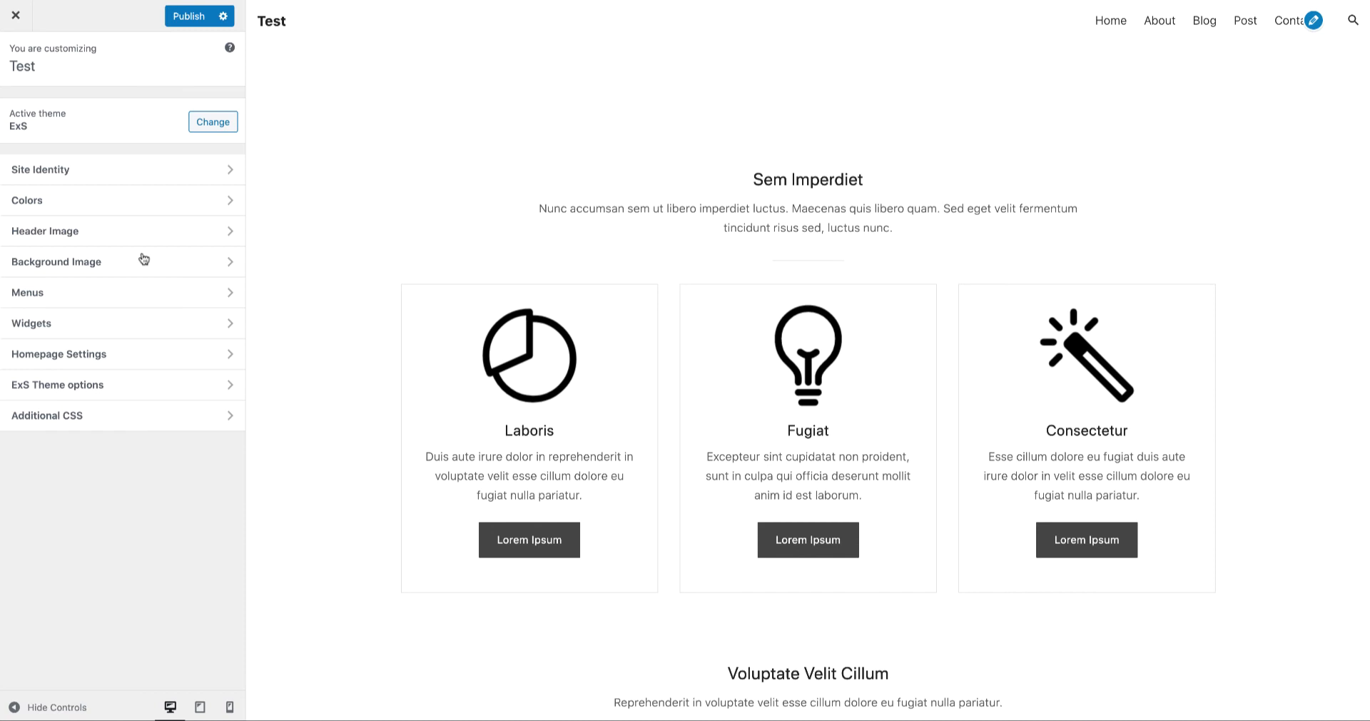
mouse_move(298, 86)
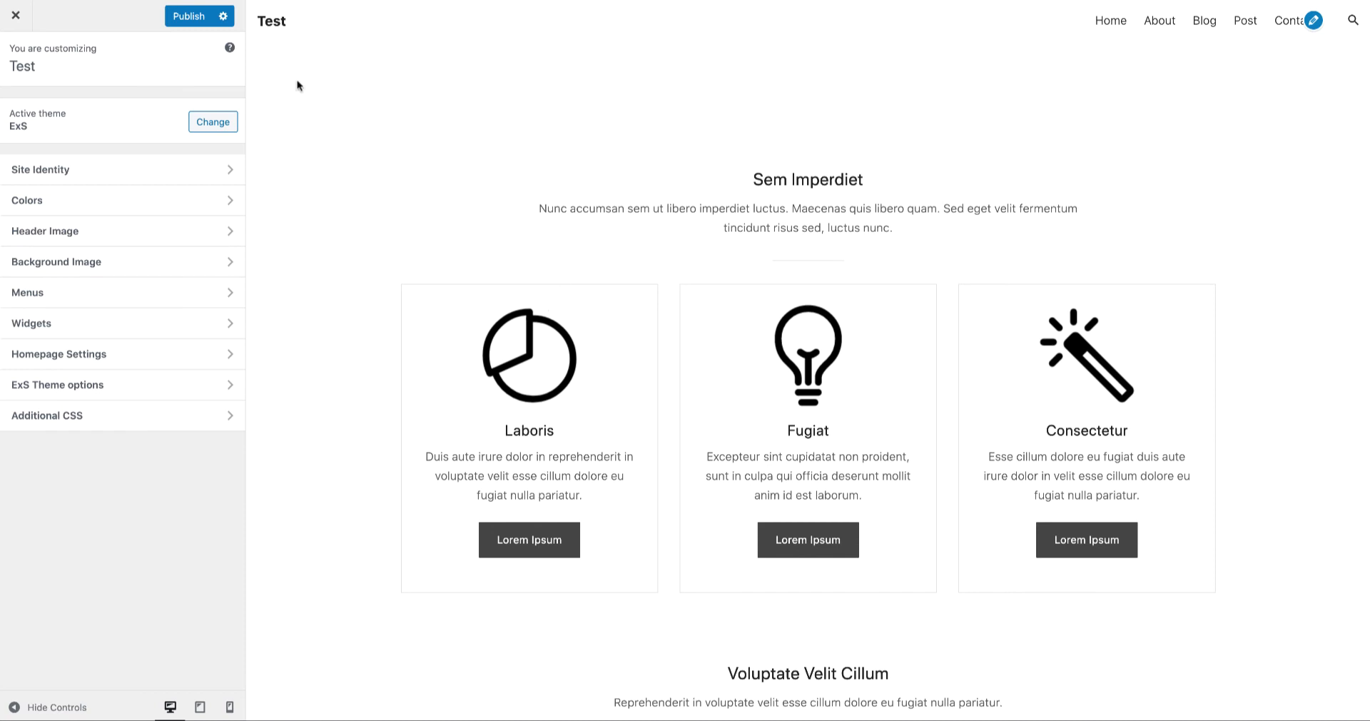
Publish the starter content and close the Customizer back to the Dashboard.
left_click(193, 16)
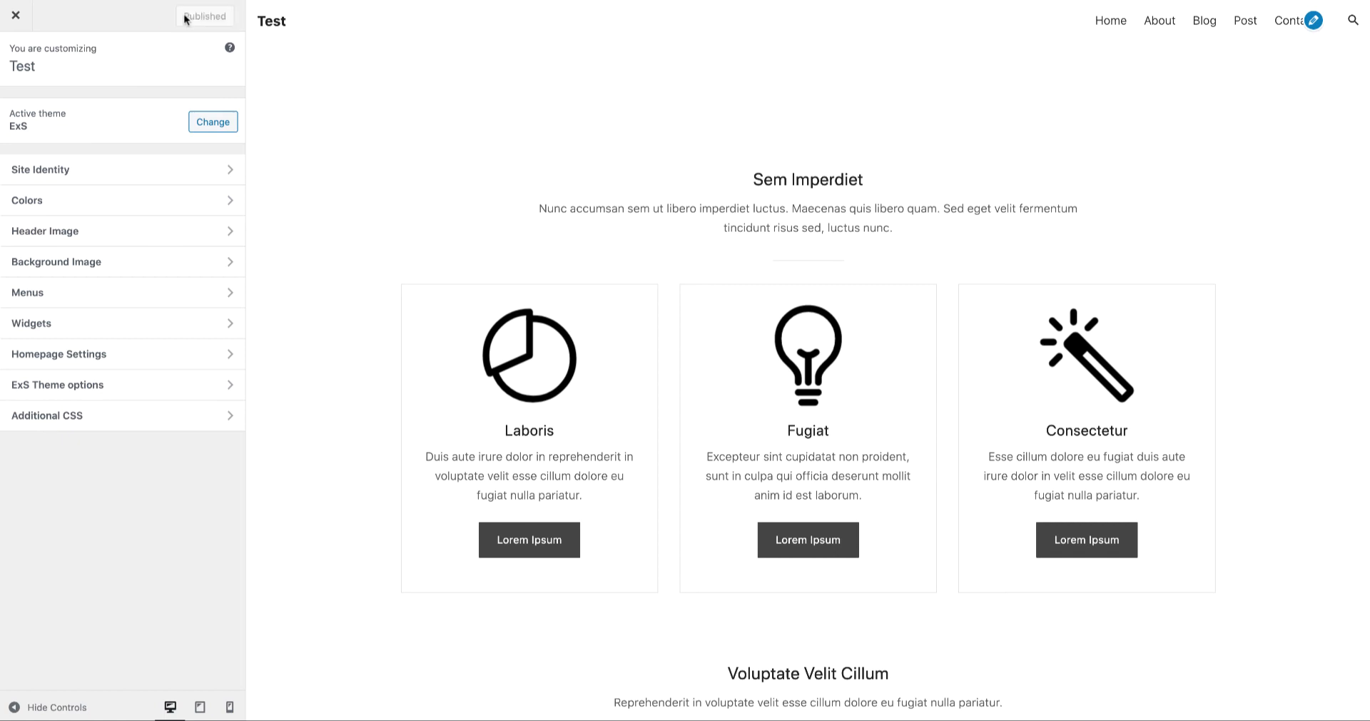
mouse_move(15, 16)
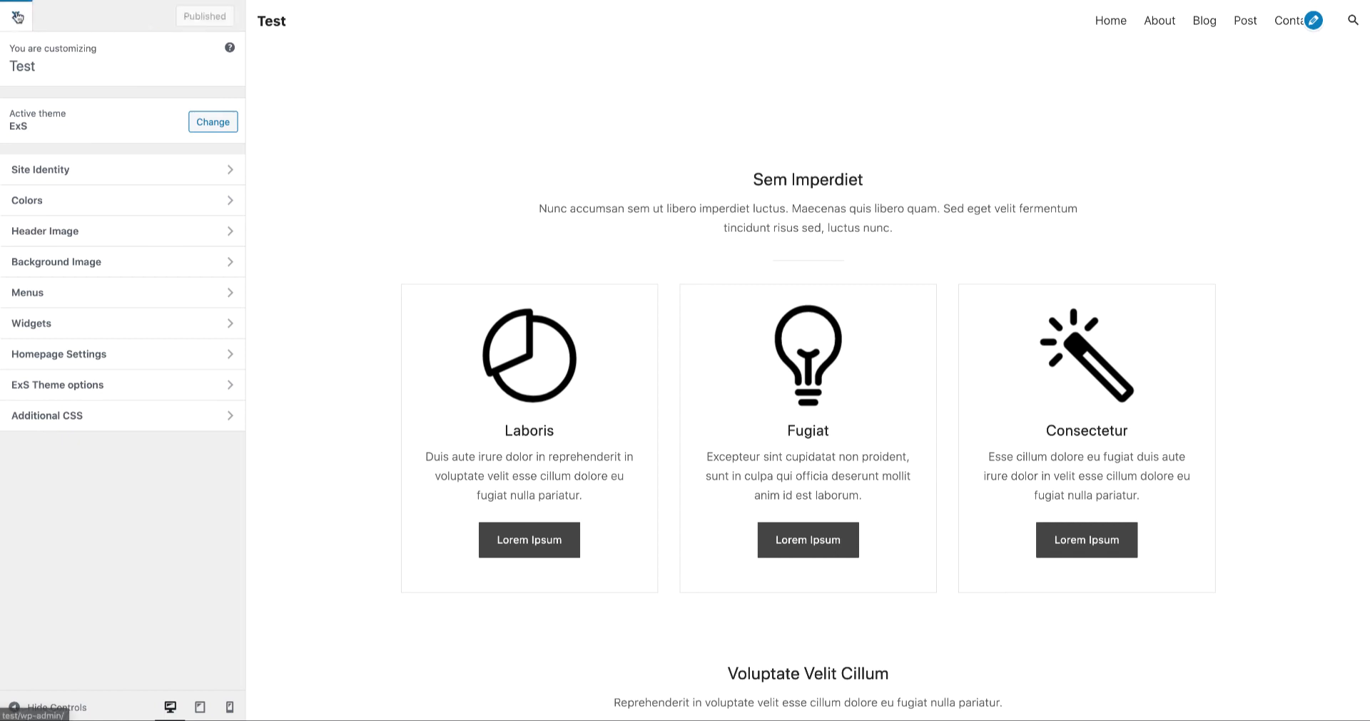
left_click(16, 16)
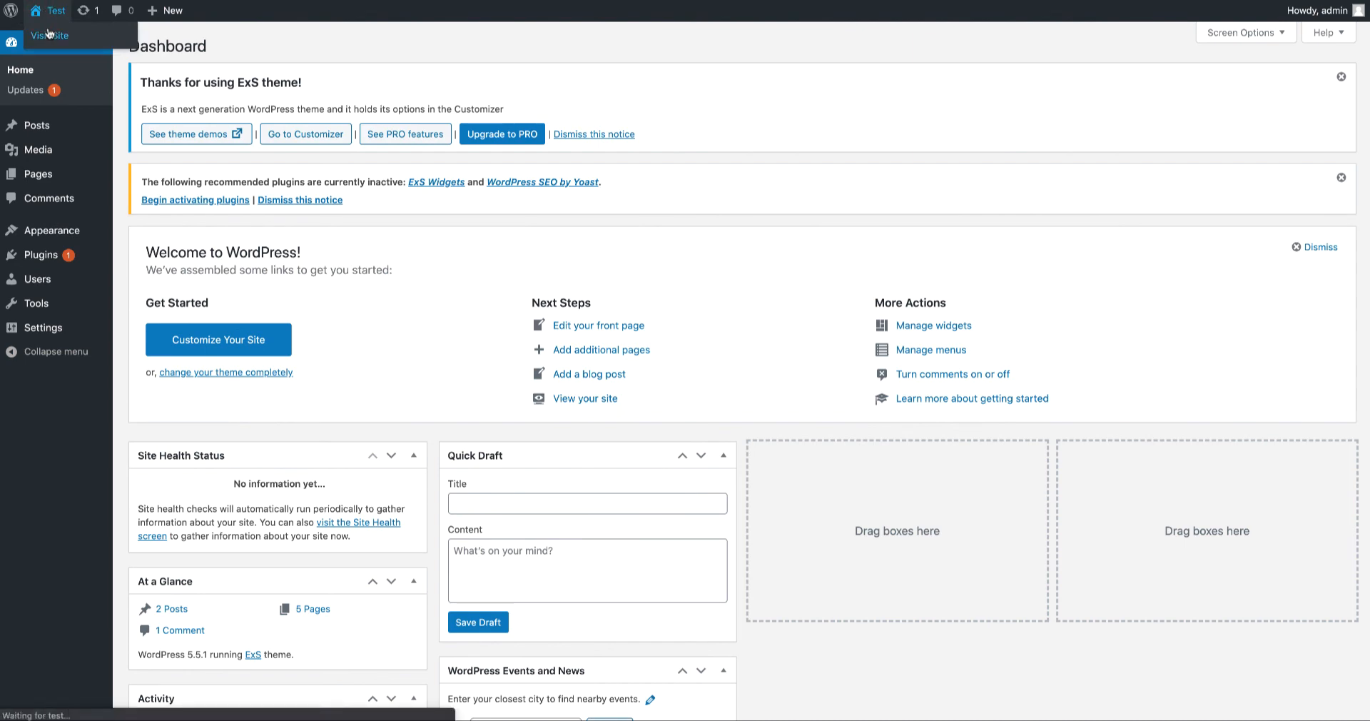
Visit the live demo homepage, then navigate to the About page.
left_click(50, 34)
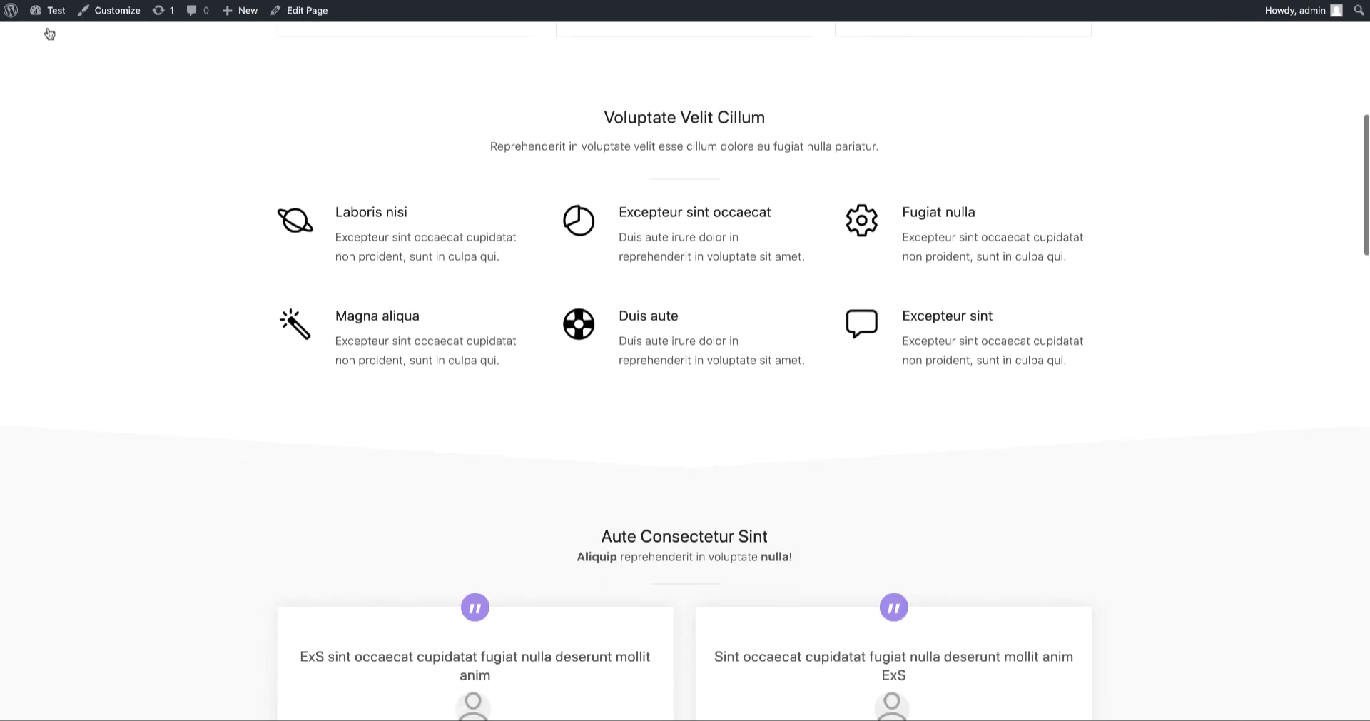
scroll("up", 3)
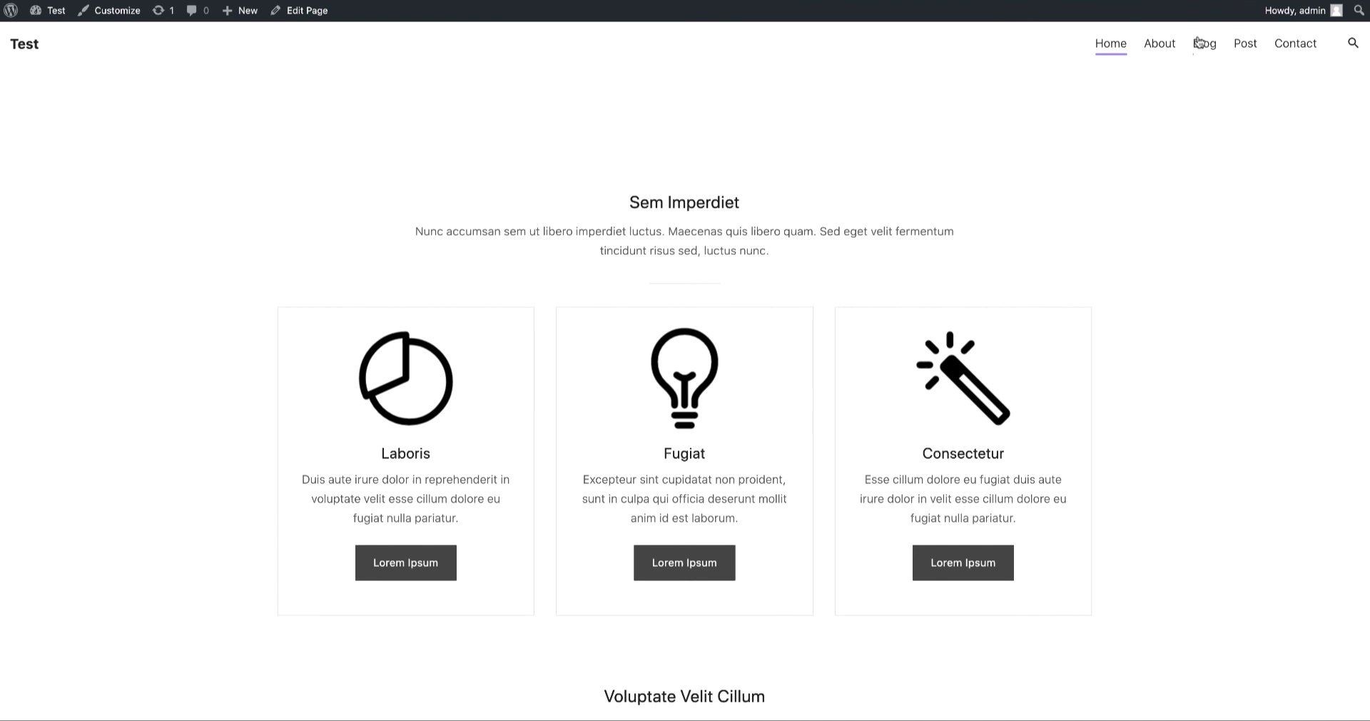
left_click(1158, 44)
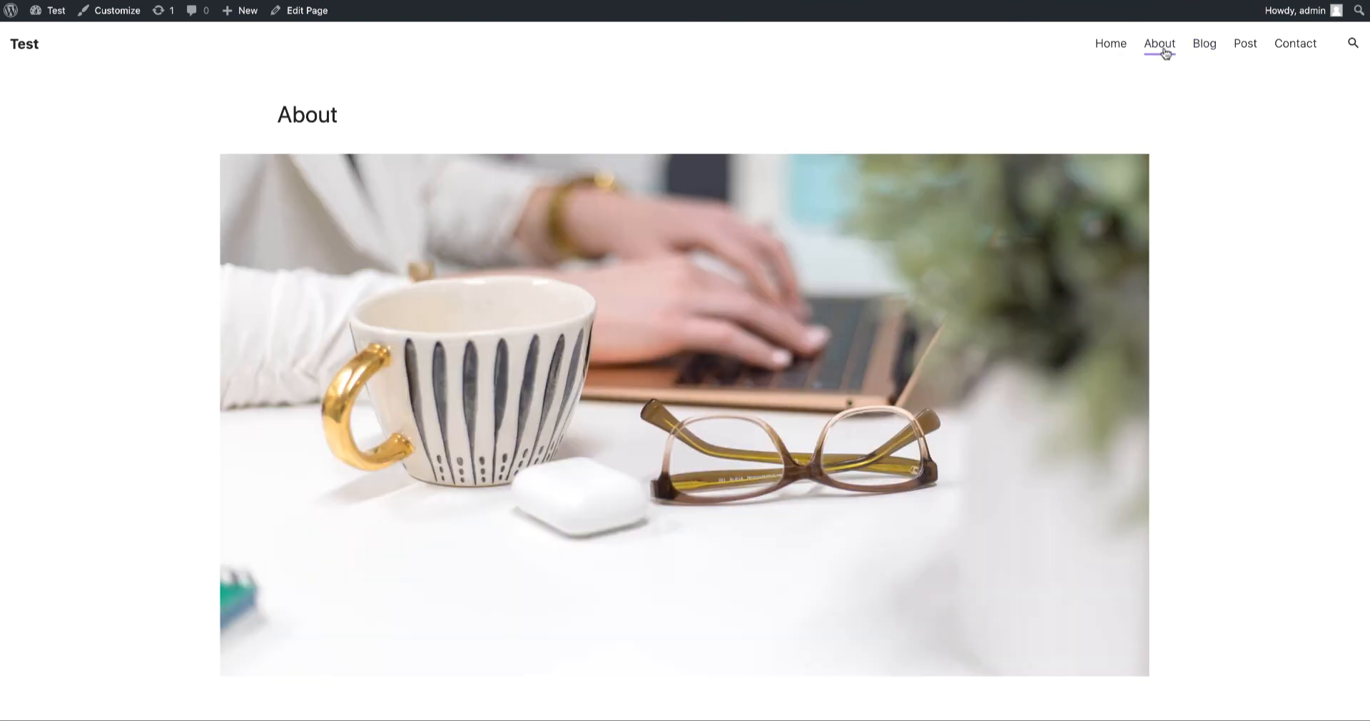